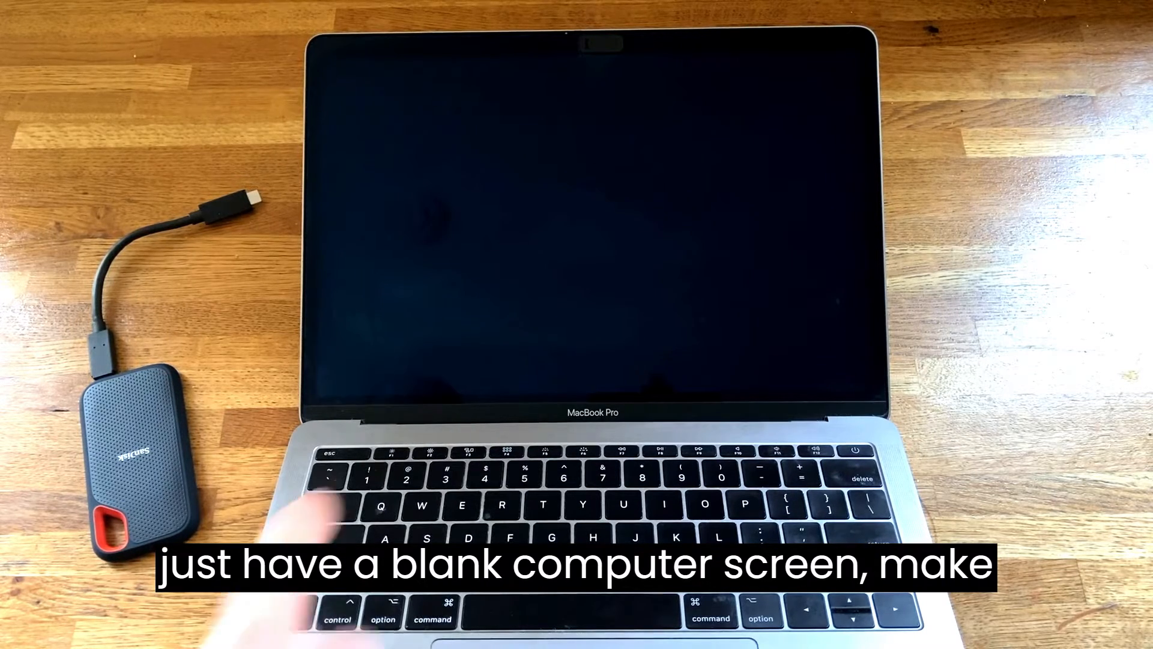
Boot the Mac into macOS Recovery so the macOS Utilities window appears
click(836, 451)
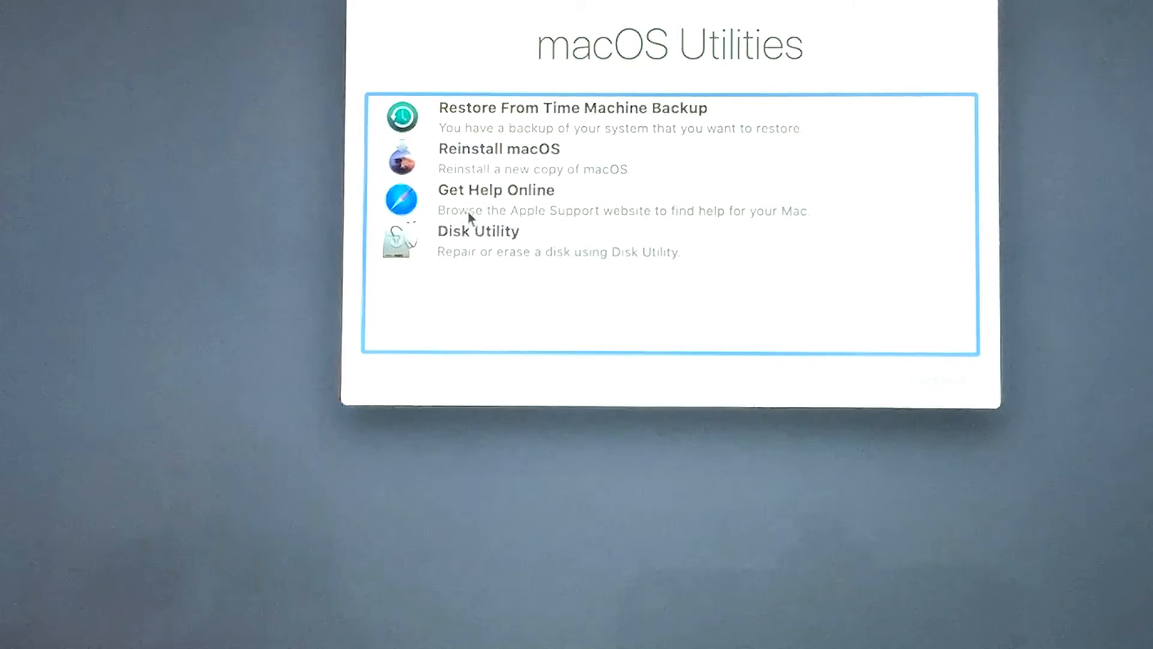
Launch Disk Utility from the macOS Utilities list via Continue
click(478, 240)
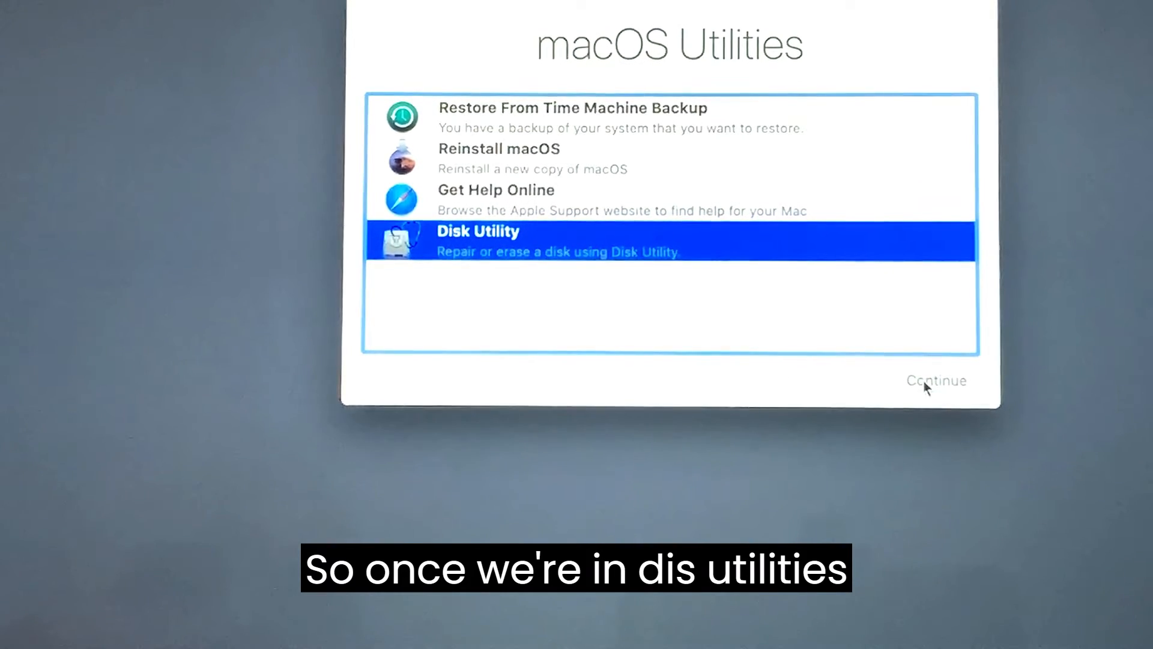
click(936, 381)
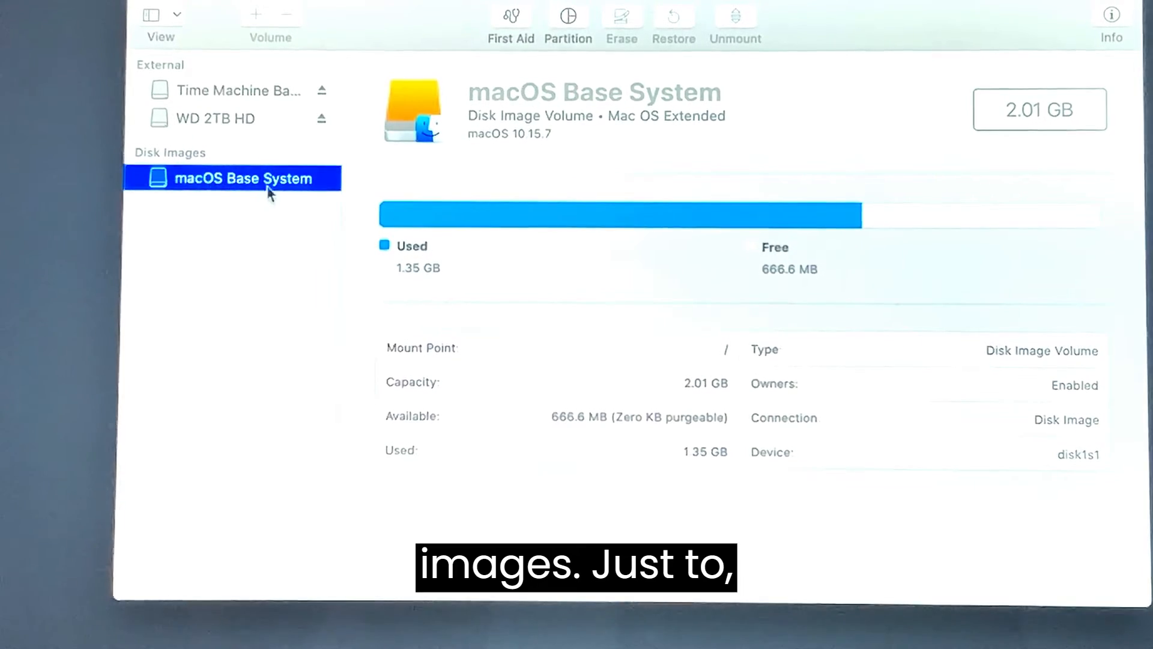
Switch the sidebar to Show All Devices, revealing WD My Passport and the Apple disk image
click(176, 15)
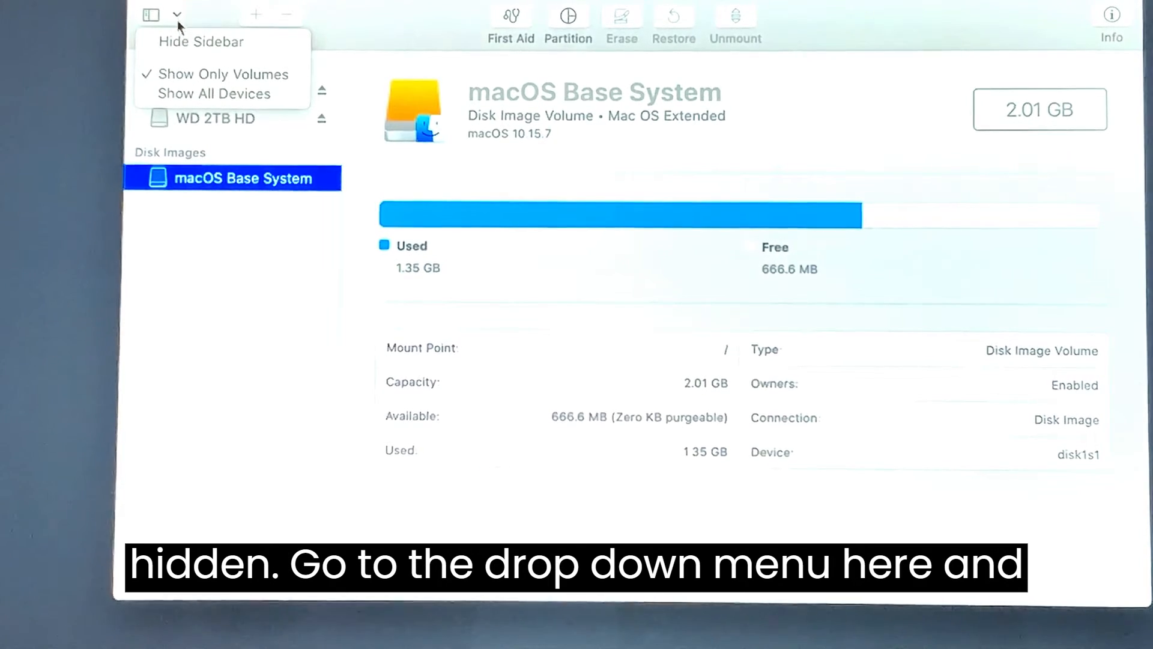
click(212, 94)
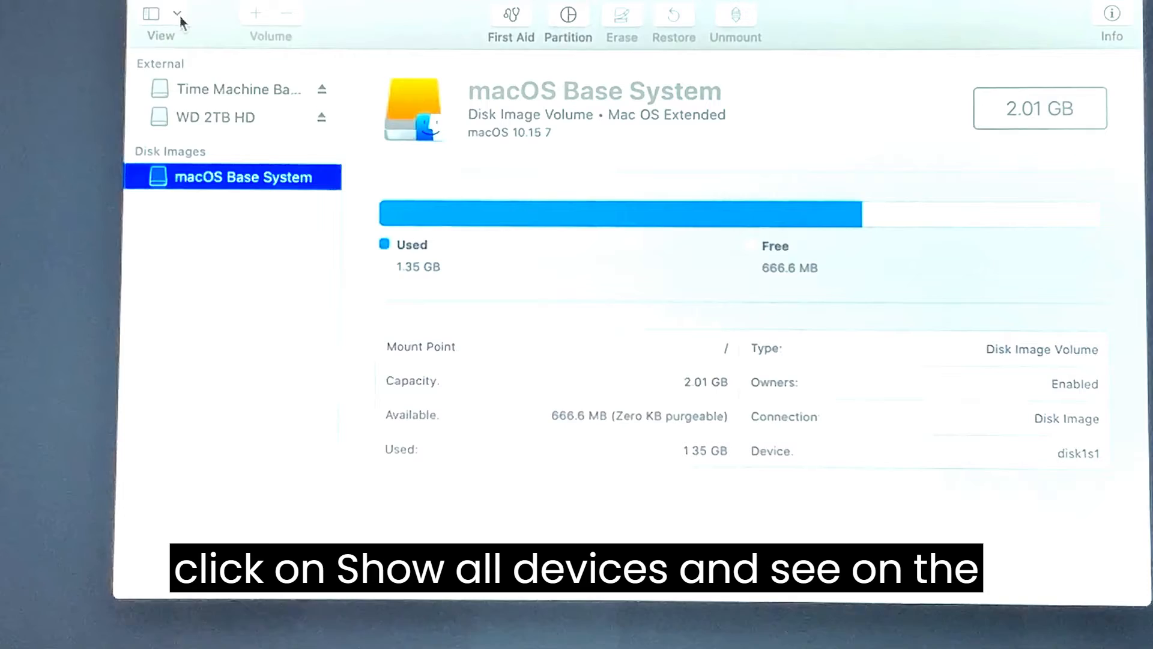
click(159, 18)
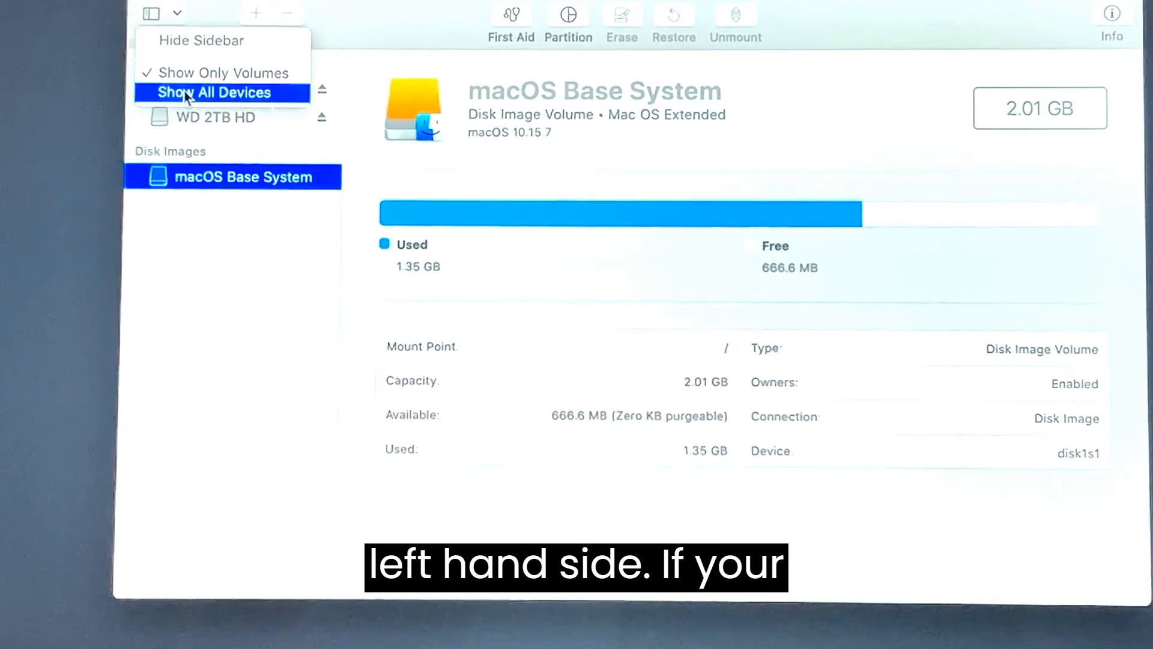
click(214, 92)
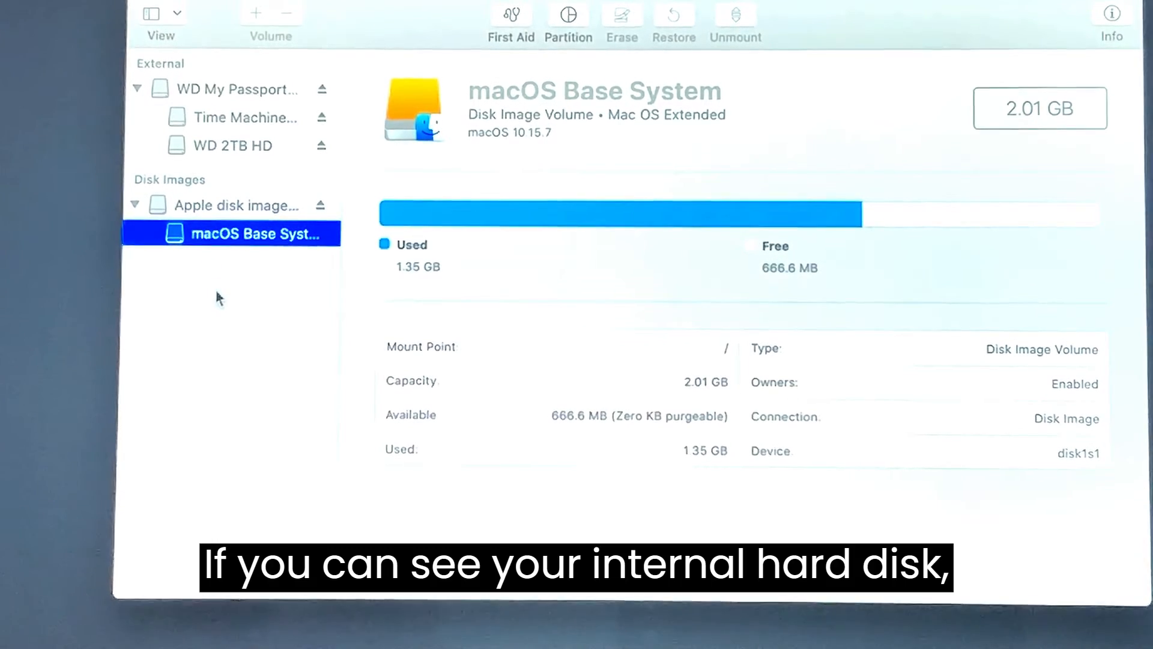
mouse_move(199, 94)
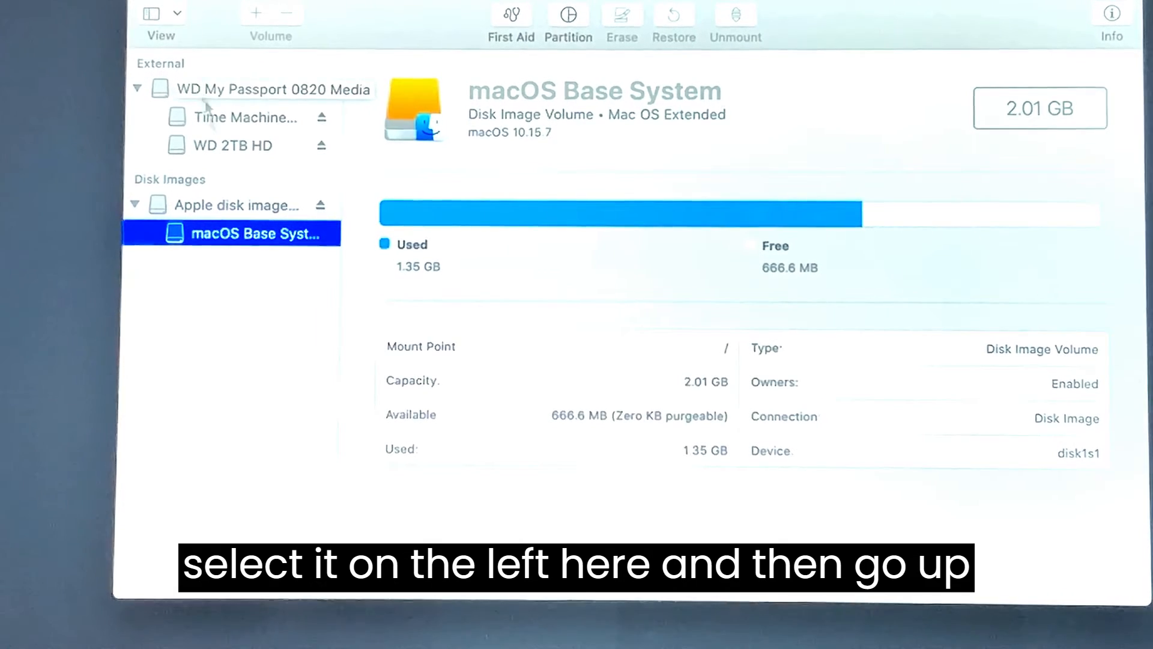
mouse_move(507, 14)
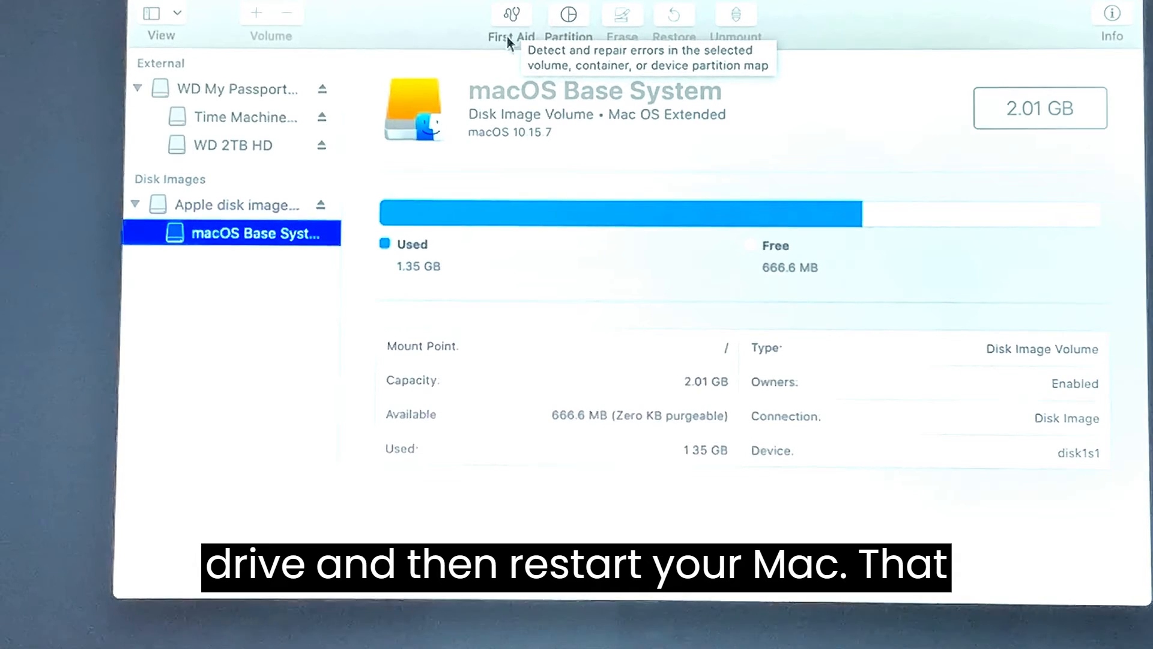
mouse_move(219, 103)
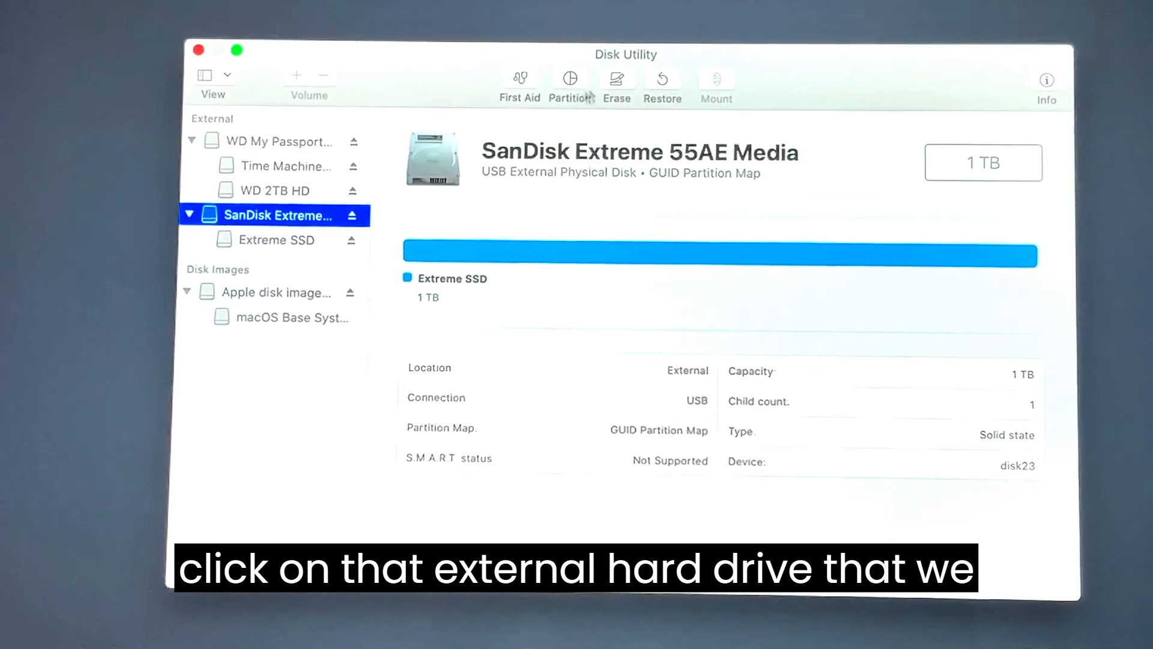
mouse_move(617, 79)
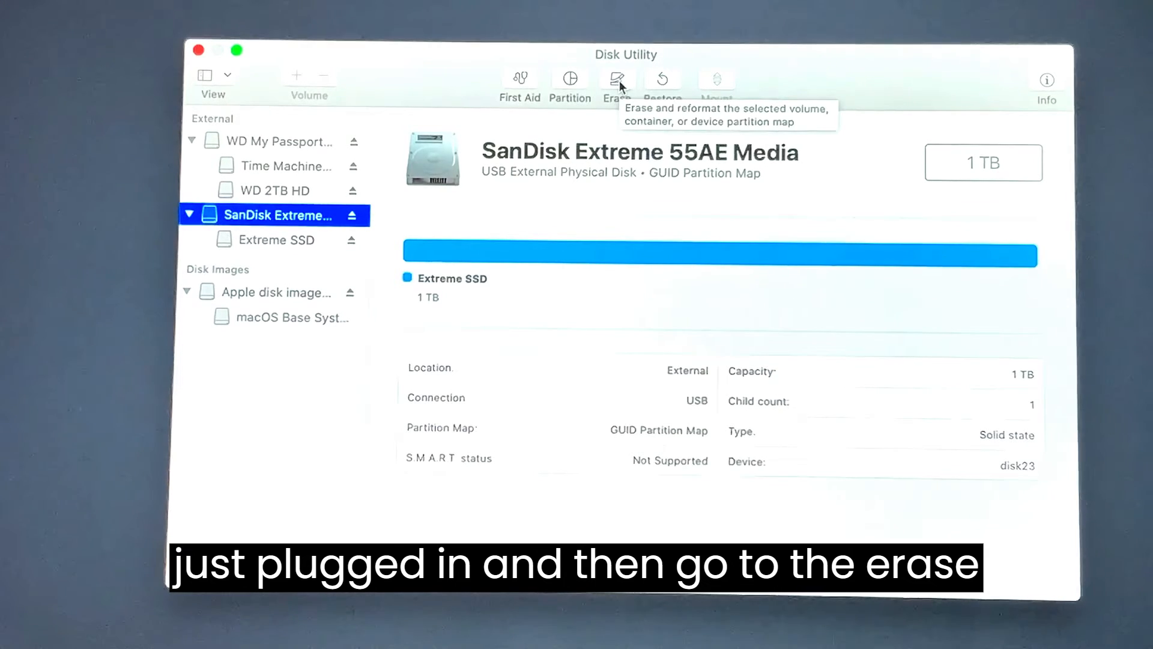
Start an erase of the selected SanDisk Extreme 55AE Media drive
click(616, 80)
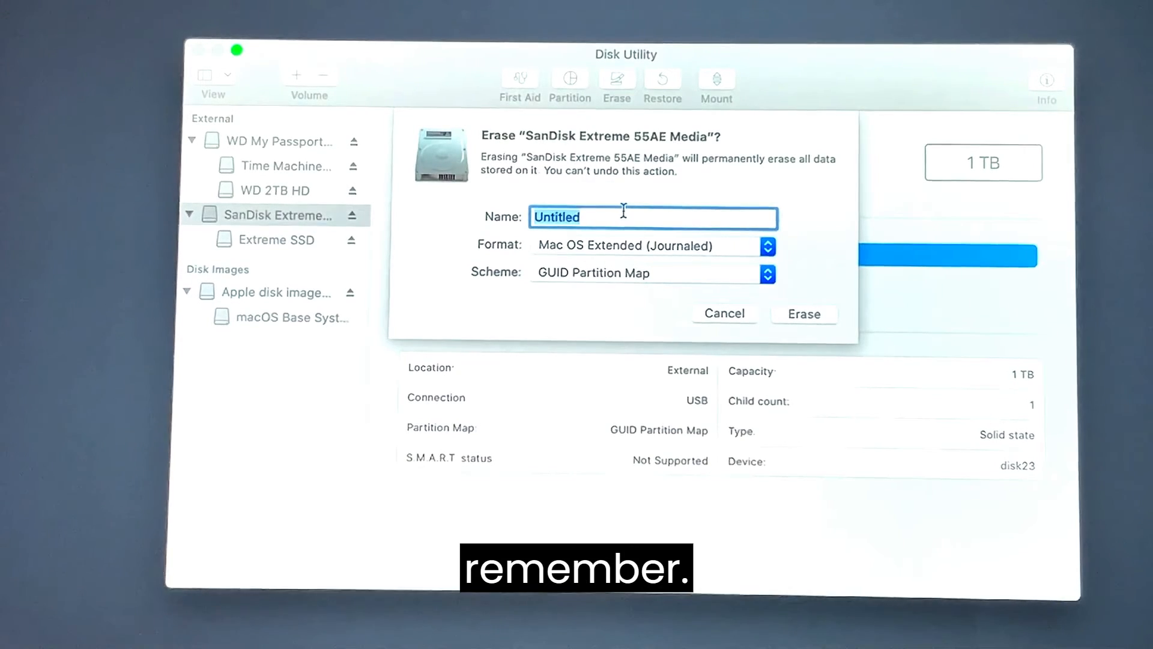
Name the new volume 'Boot Drive', keeping Mac OS Extended (Journaled) and GUID Partition Map
text(B)
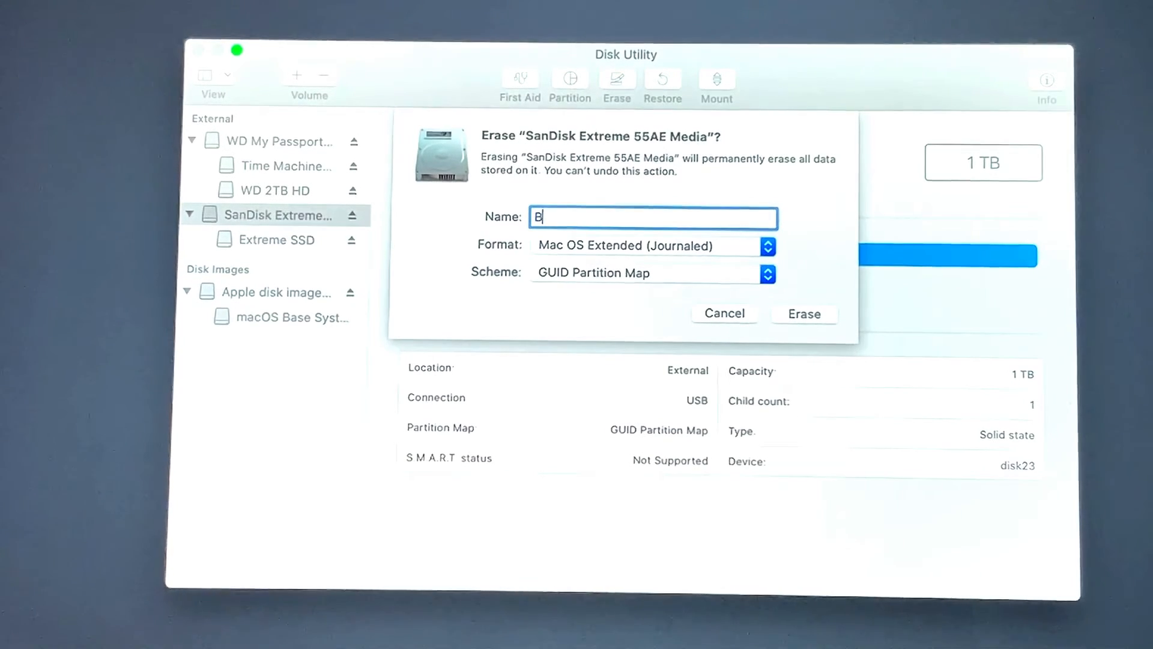
text(oot dri)
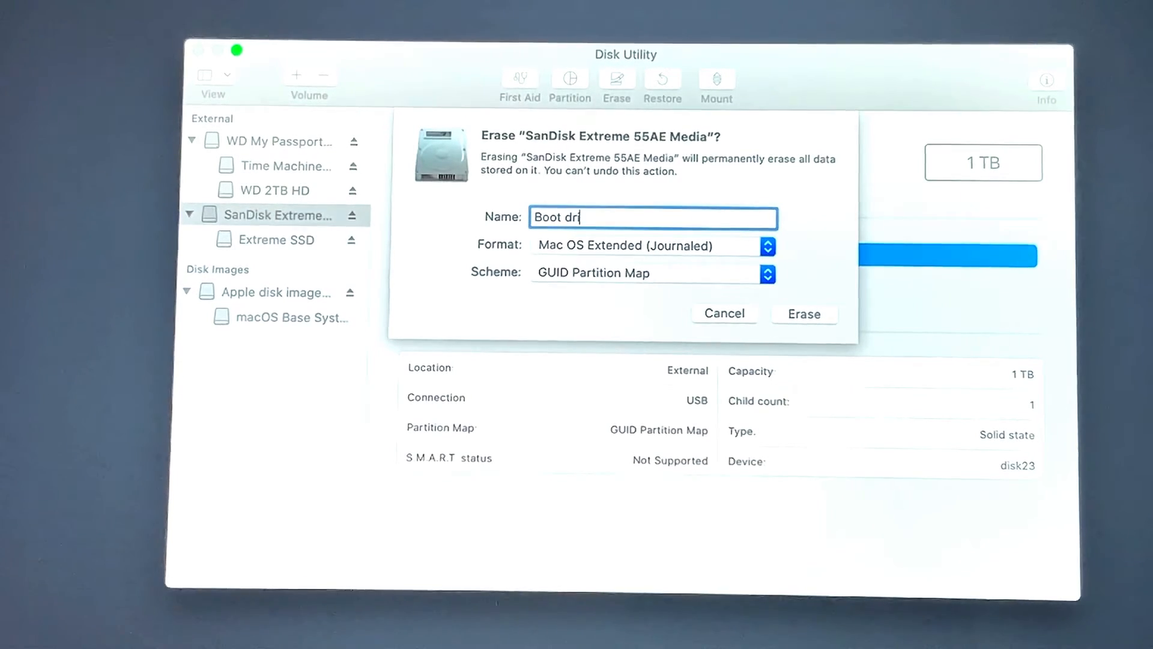
text(ve)
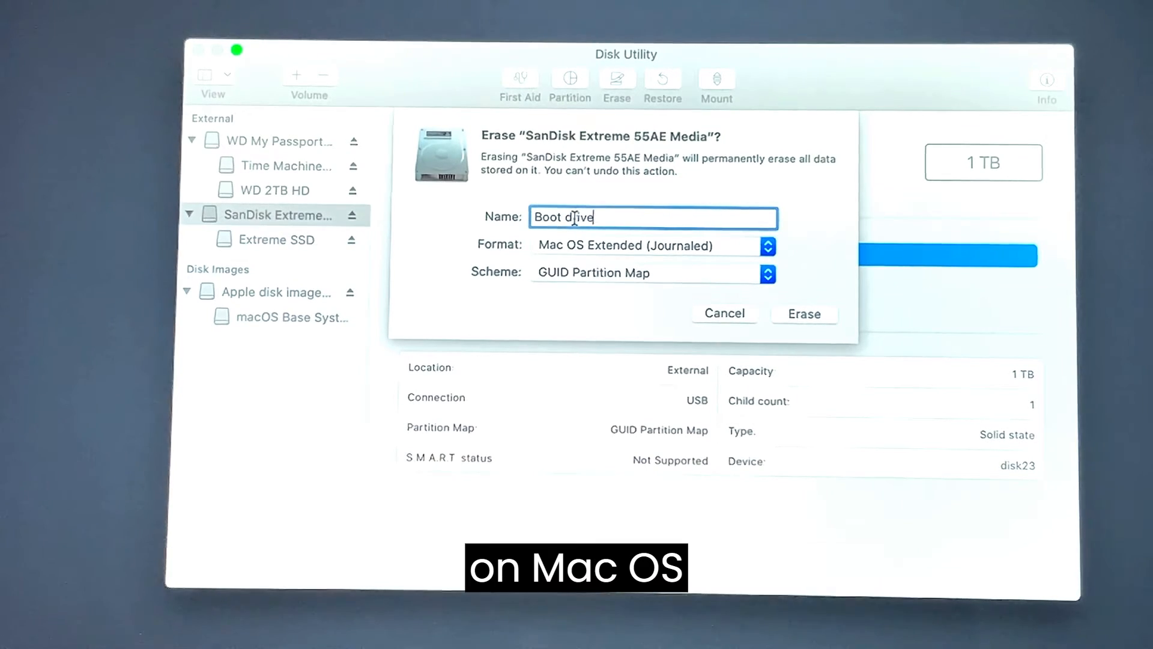
key(Backspace)
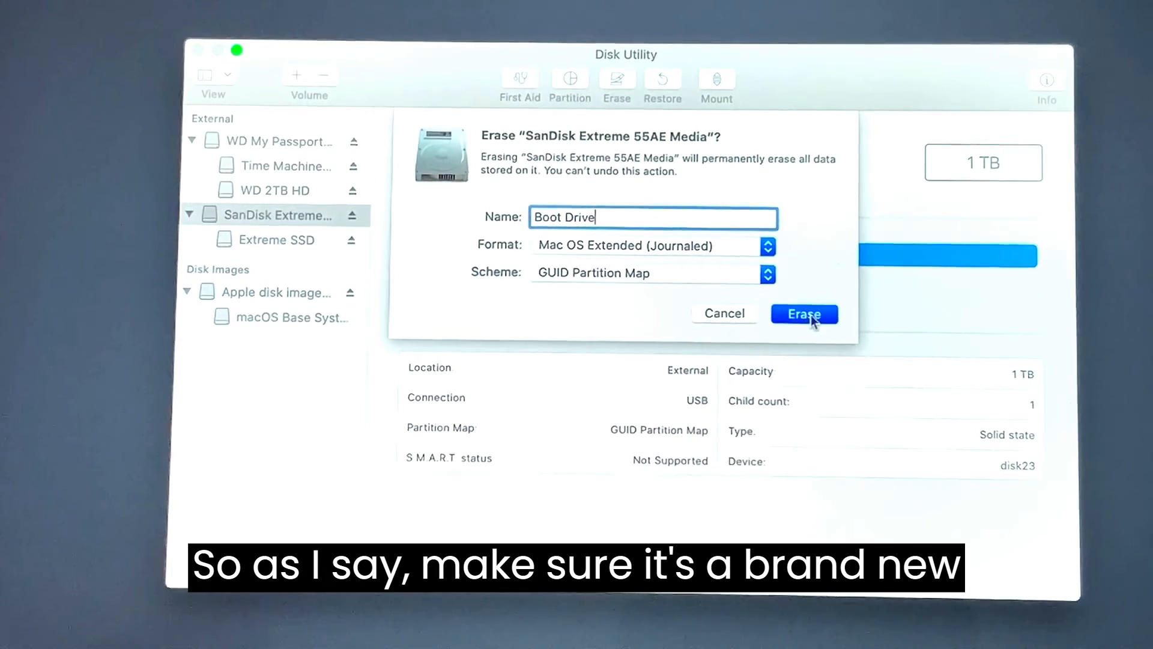
Erase the SanDisk drive into a single 999.83 GB Boot Drive volume and confirm completion
click(803, 314)
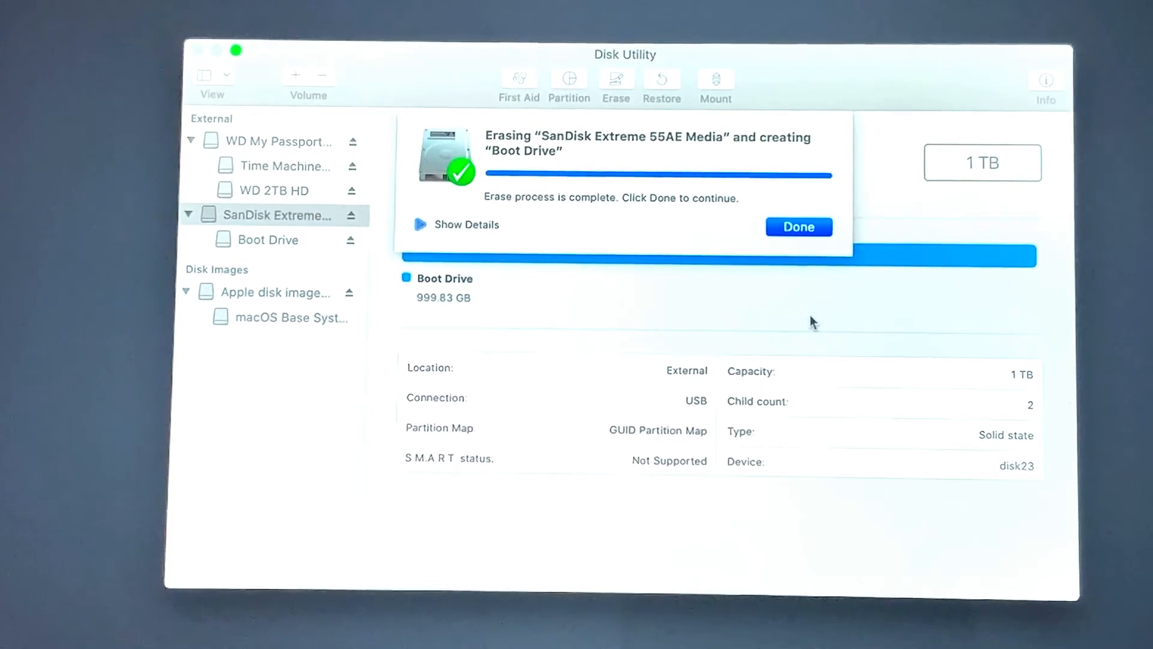
click(798, 227)
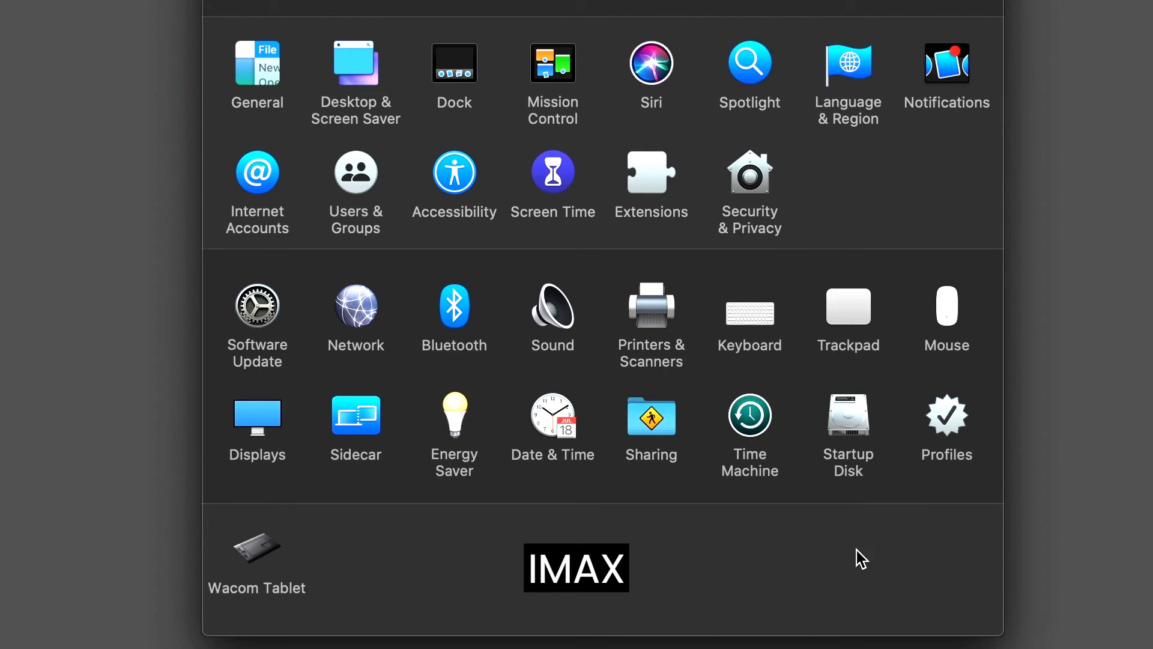
mouse_move(917, 479)
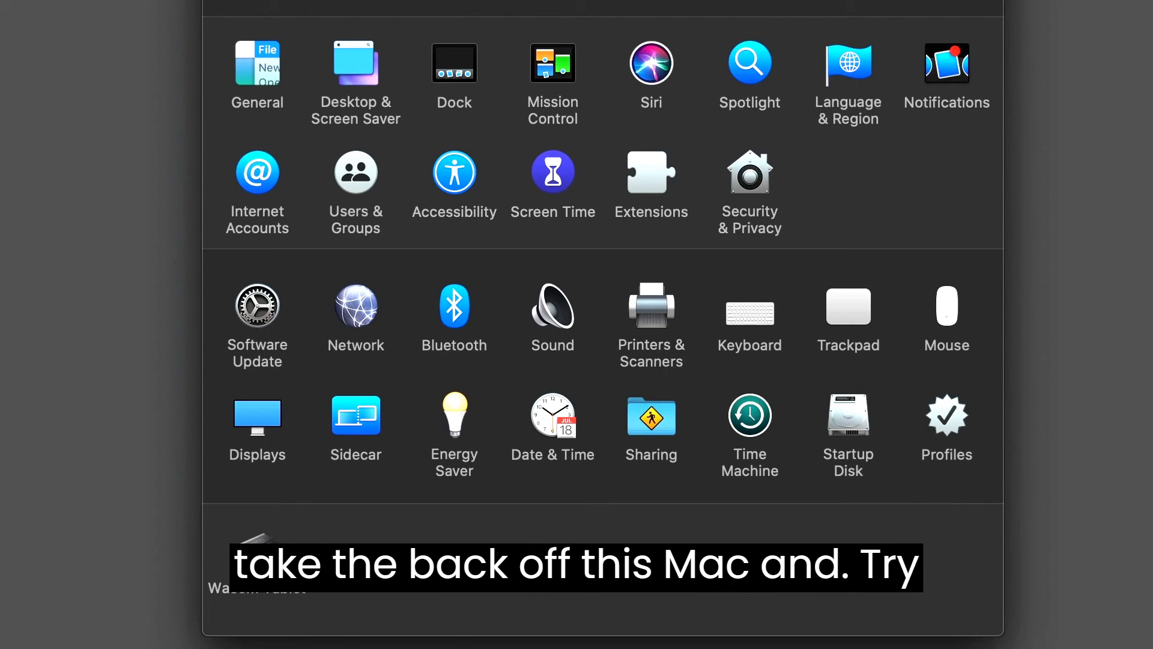
mouse_move(616, 529)
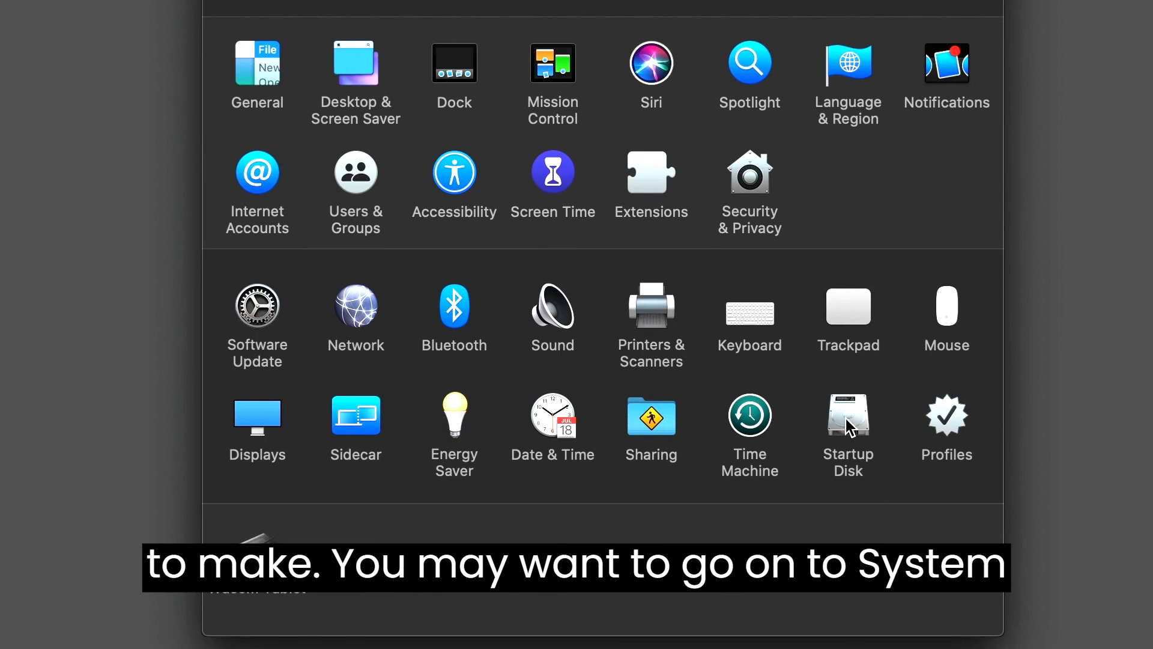
mouse_move(903, 456)
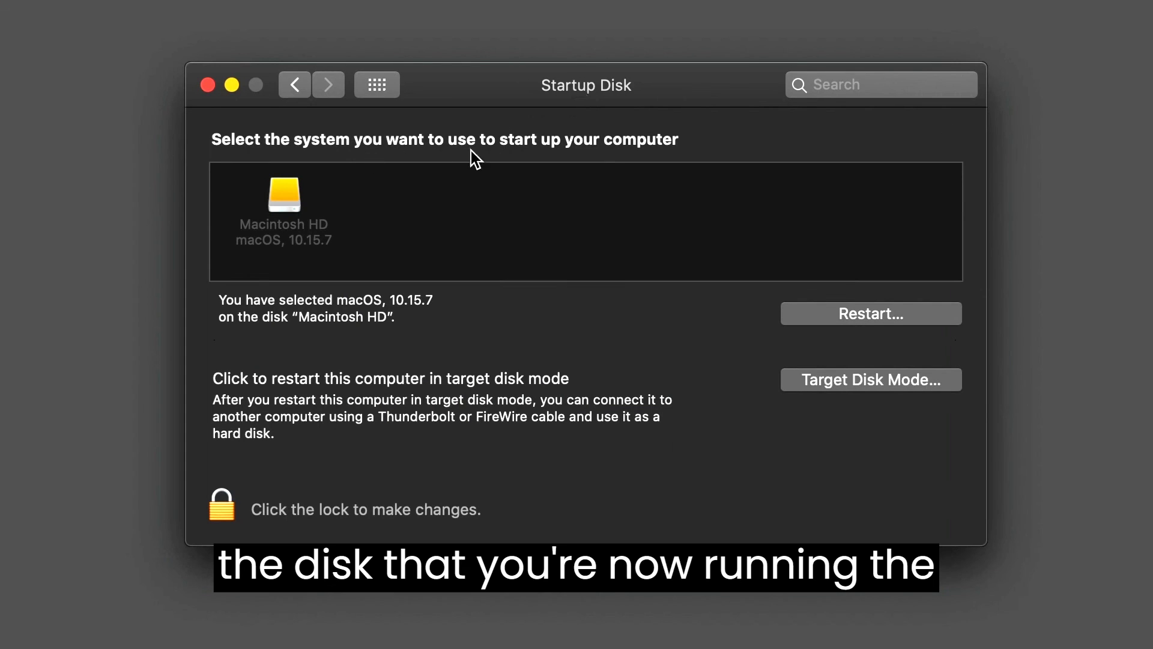
mouse_move(509, 159)
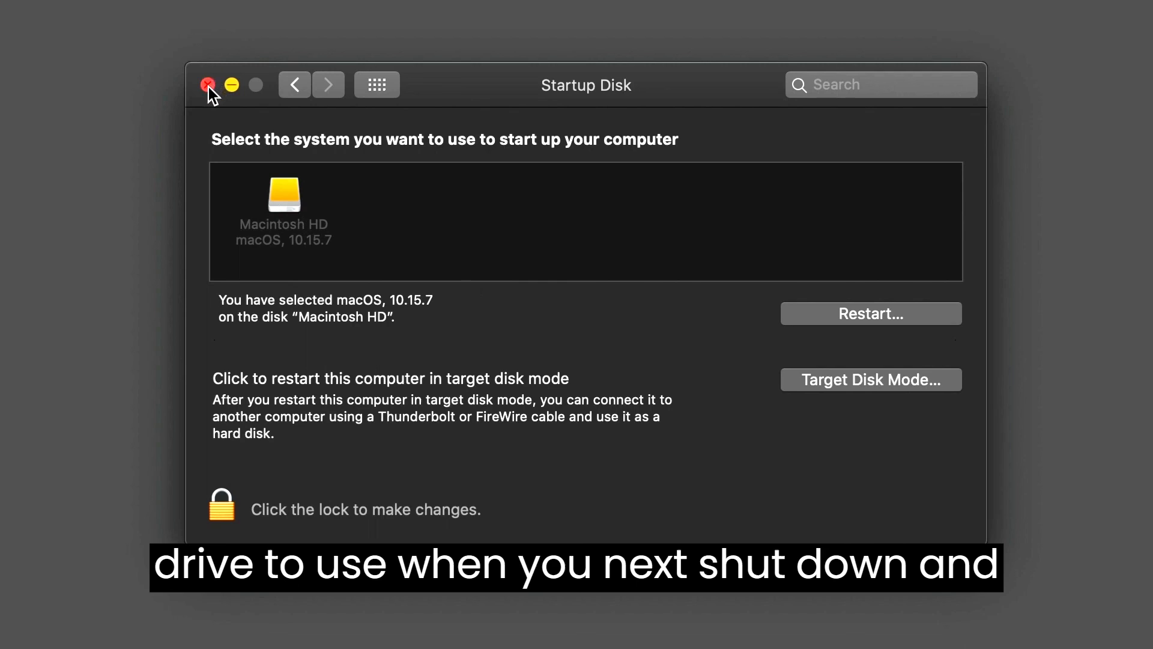
mouse_move(255, 443)
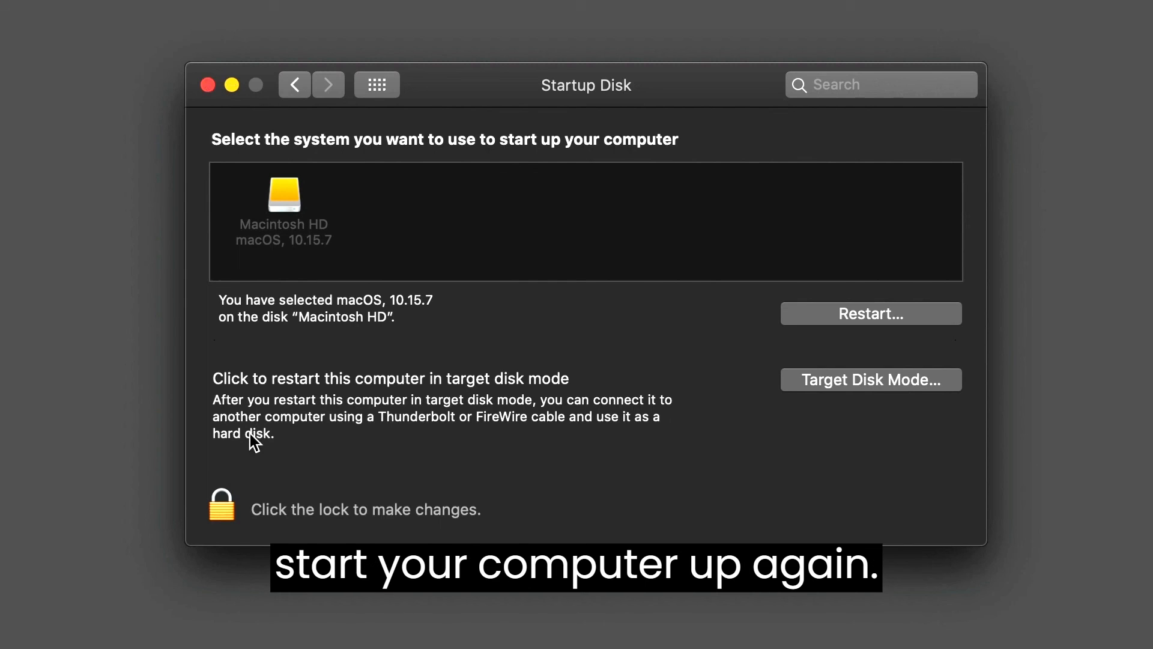